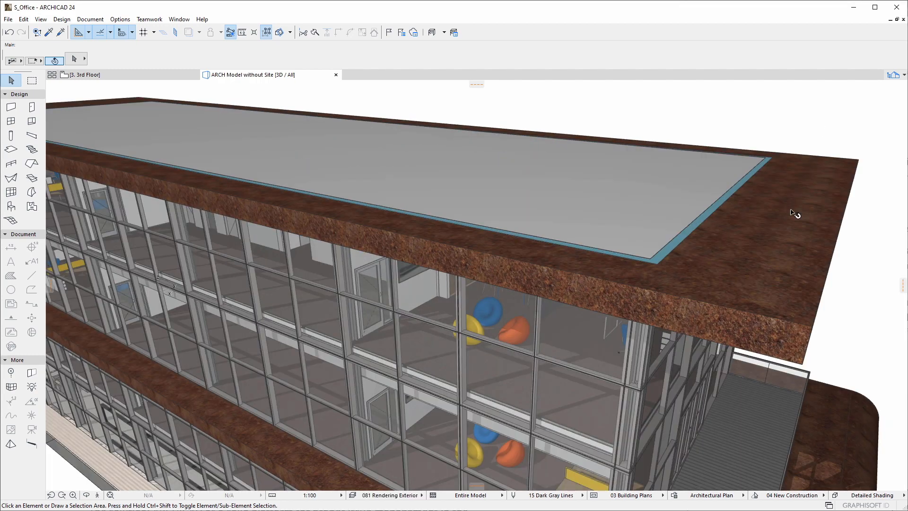
- Create a Canopy issue for the canopy roof, comment 'Increase Canopy Overhang.', and add a 3D view
{"action": "left_click", "coordinate": [794, 212]}
{"action": "type", "text": "Cano"}
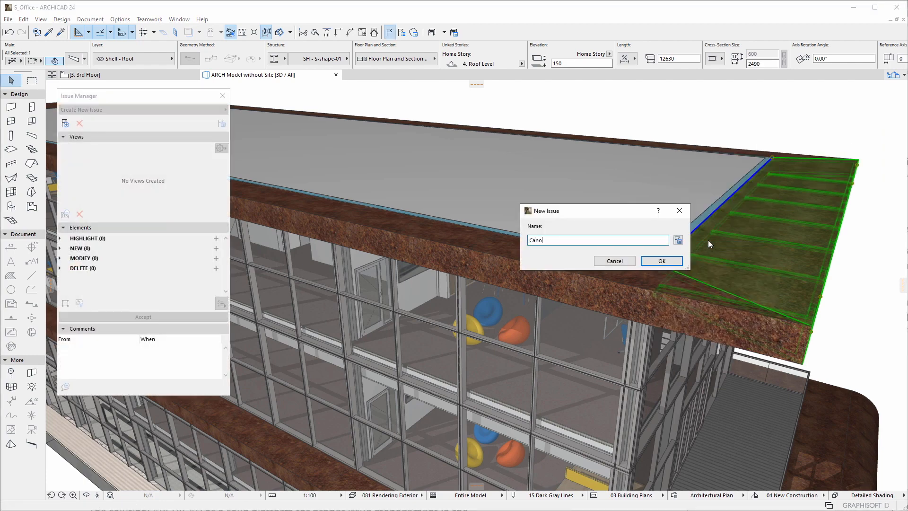
{"action": "left_click", "coordinate": [662, 261]}
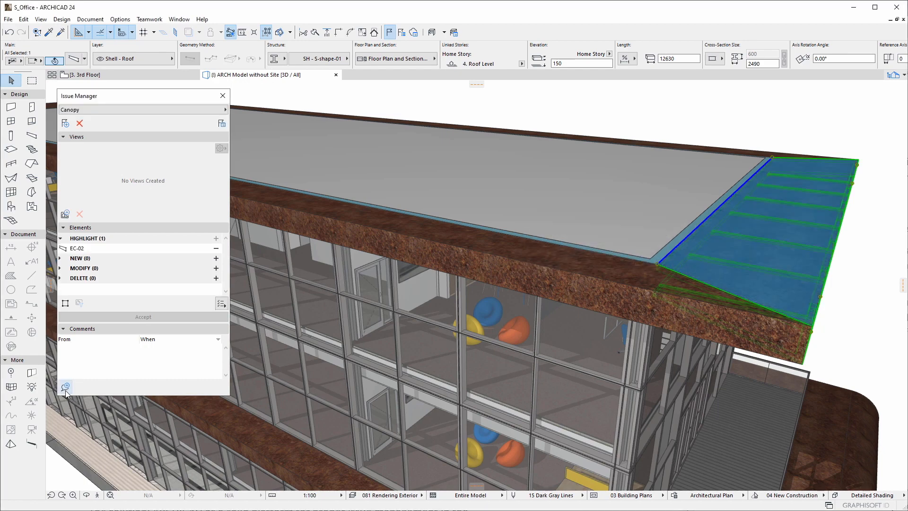
{"action": "left_click", "coordinate": [66, 386]}
{"action": "type", "text": "Increase Canopy Overh"}
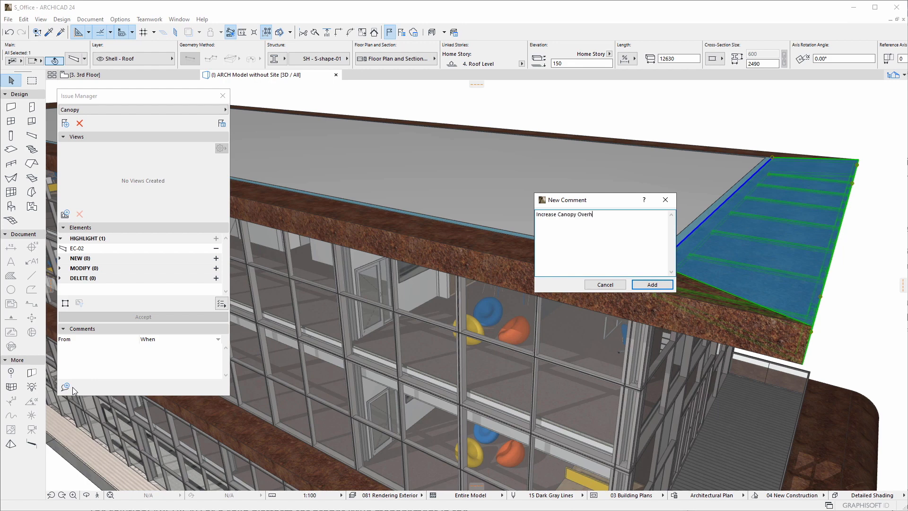
{"action": "type", "text": "ang."}
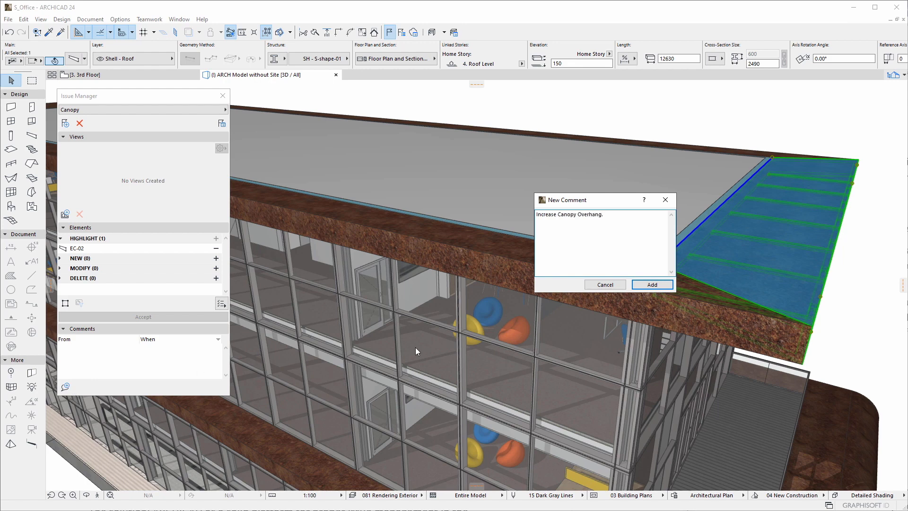
{"action": "left_click", "coordinate": [652, 284]}
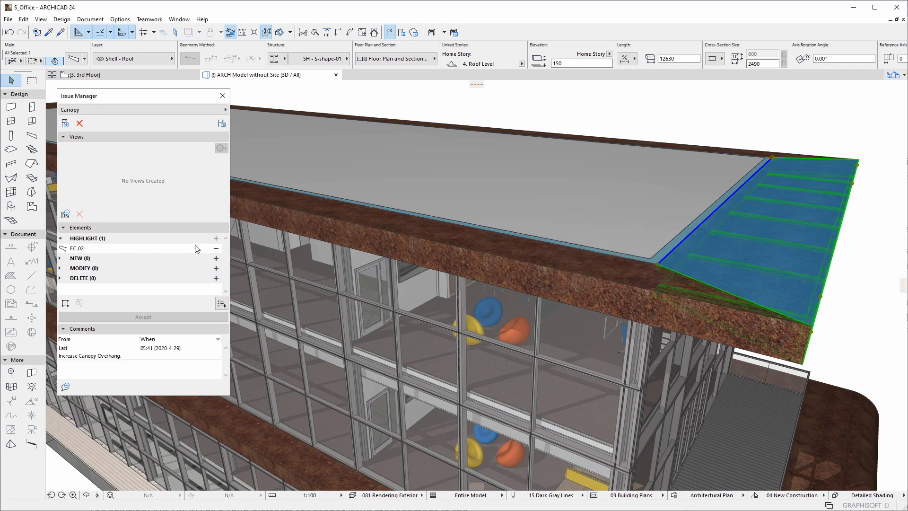
{"action": "left_click", "coordinate": [65, 214]}
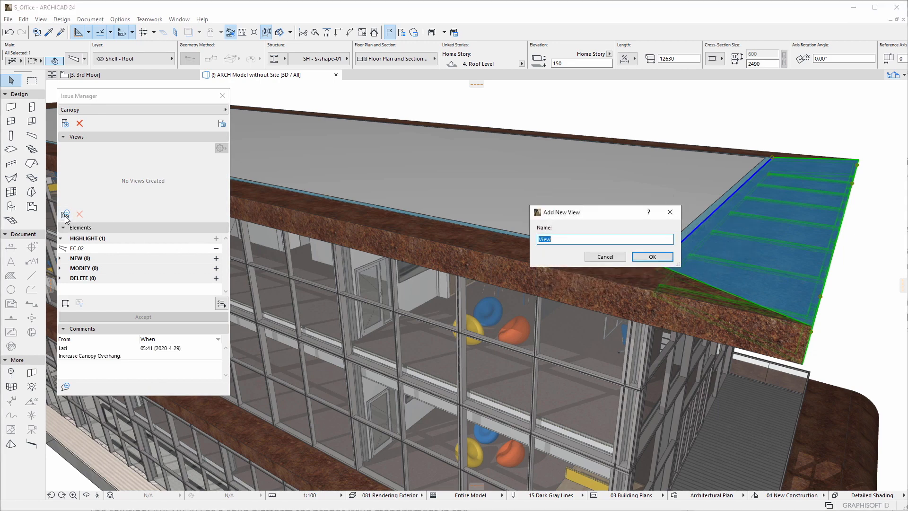
{"action": "type", "text": "3D"}
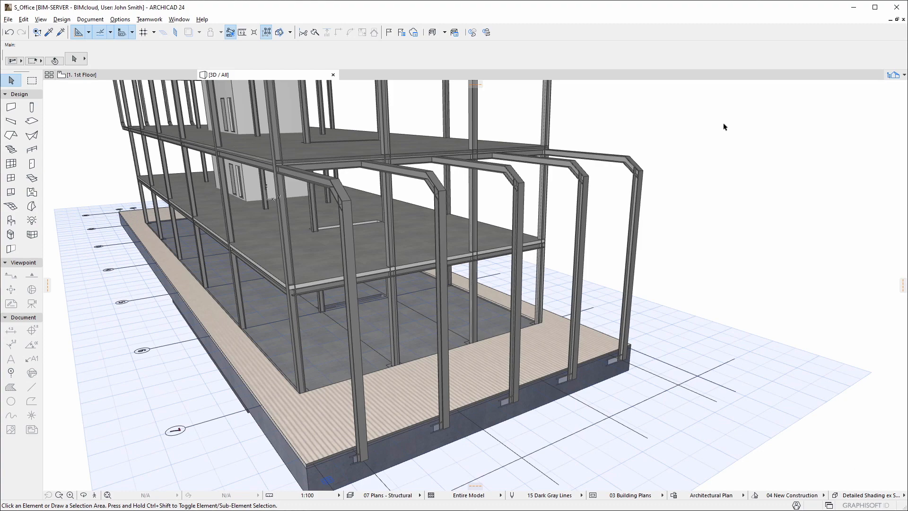
{"action": "mouse_move", "coordinate": [684, 121]}
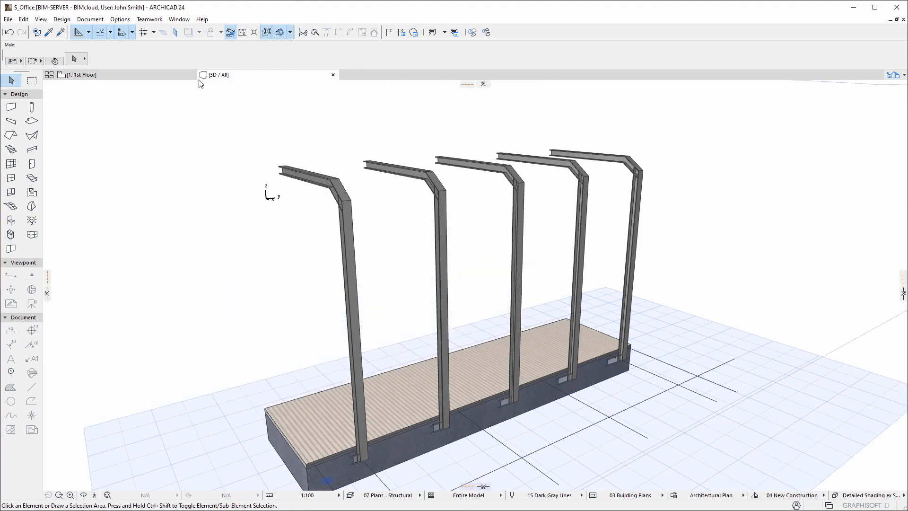
- Select all beams and all columns of the steel frames with Select All
{"action": "left_click", "coordinate": [9, 121]}
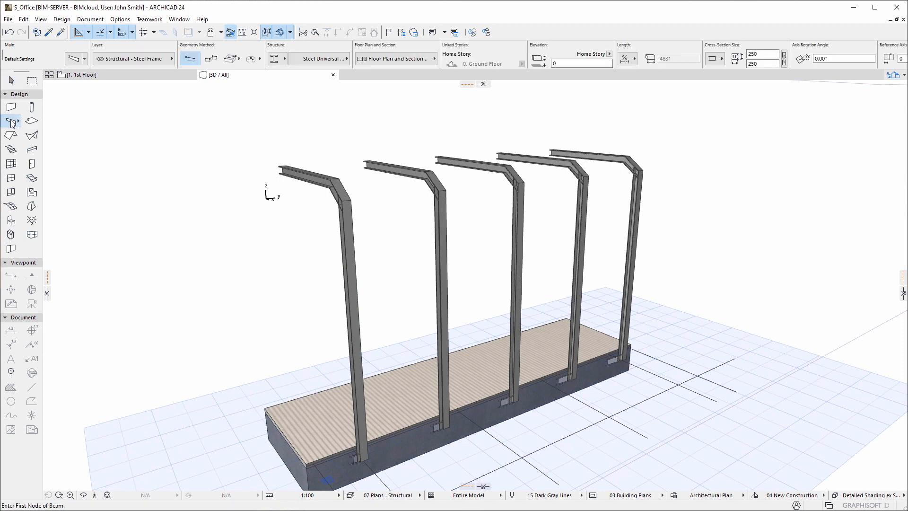
{"action": "left_click", "coordinate": [23, 19]}
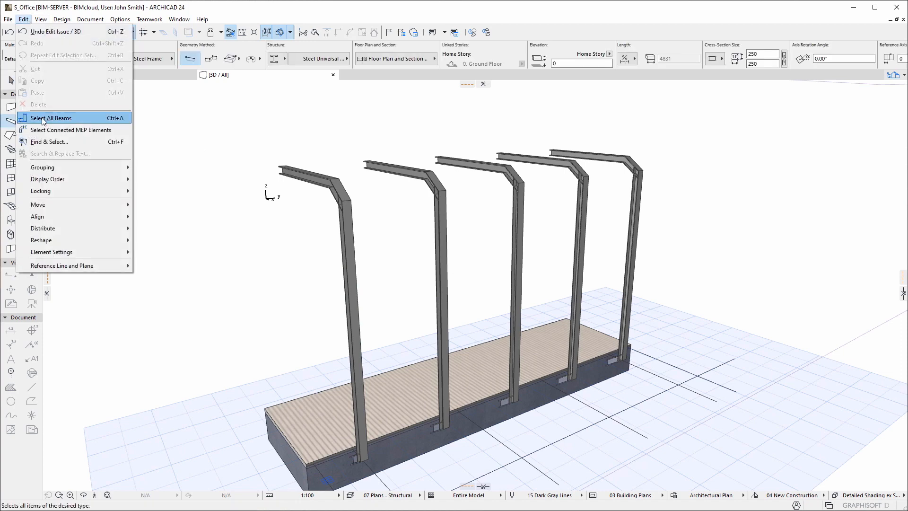
{"action": "left_click", "coordinate": [51, 118]}
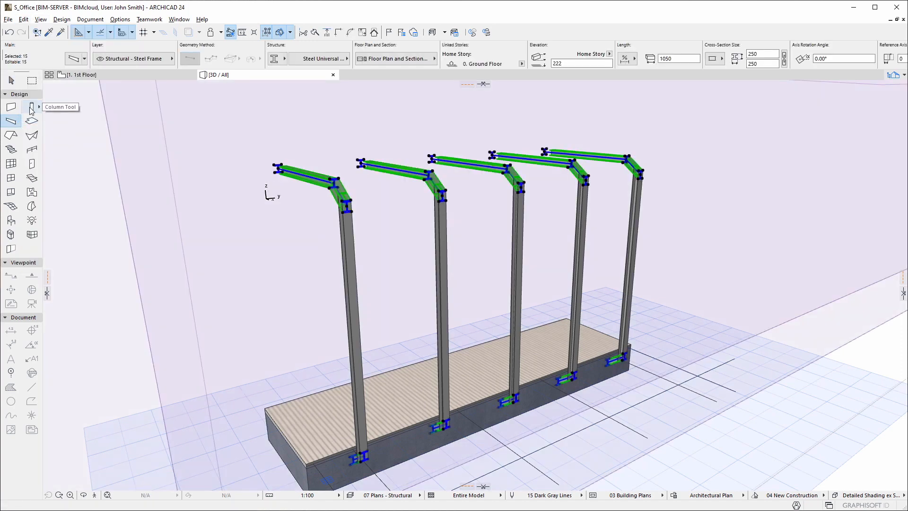
{"action": "left_click", "coordinate": [21, 19]}
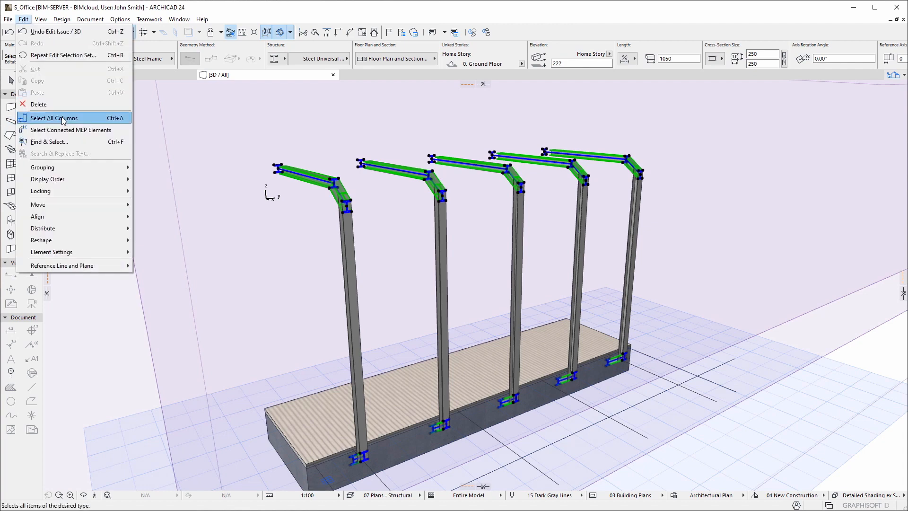
{"action": "left_click", "coordinate": [53, 117]}
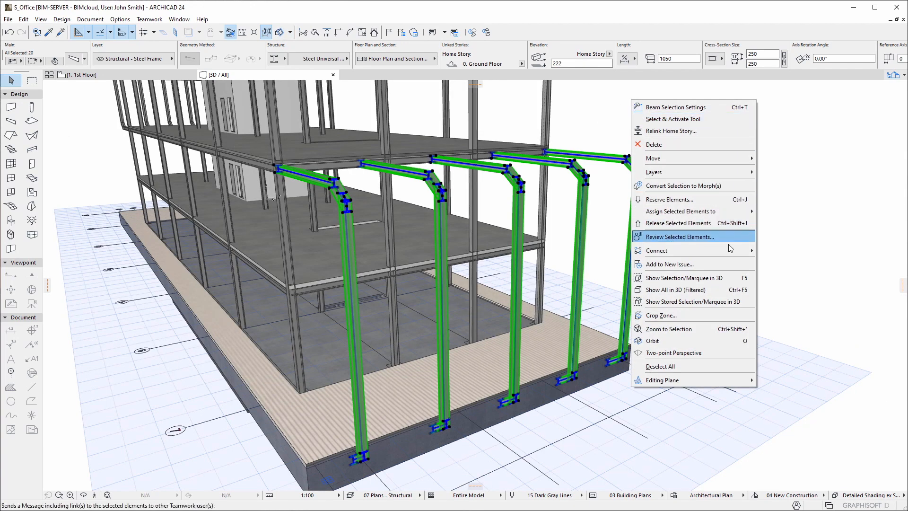
- Add the twenty selected frame elements to a new issue named 'Modify Structure'
{"action": "left_click", "coordinate": [670, 264]}
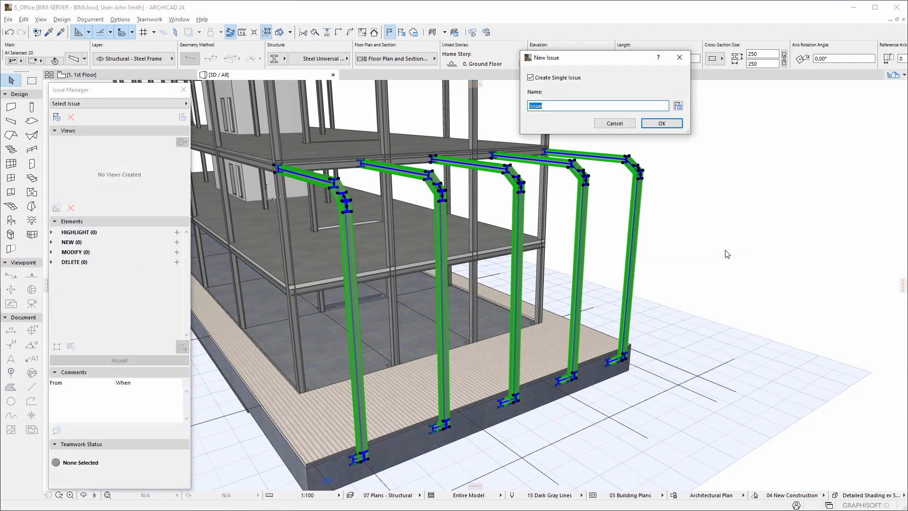
{"action": "type", "text": "Modify St"}
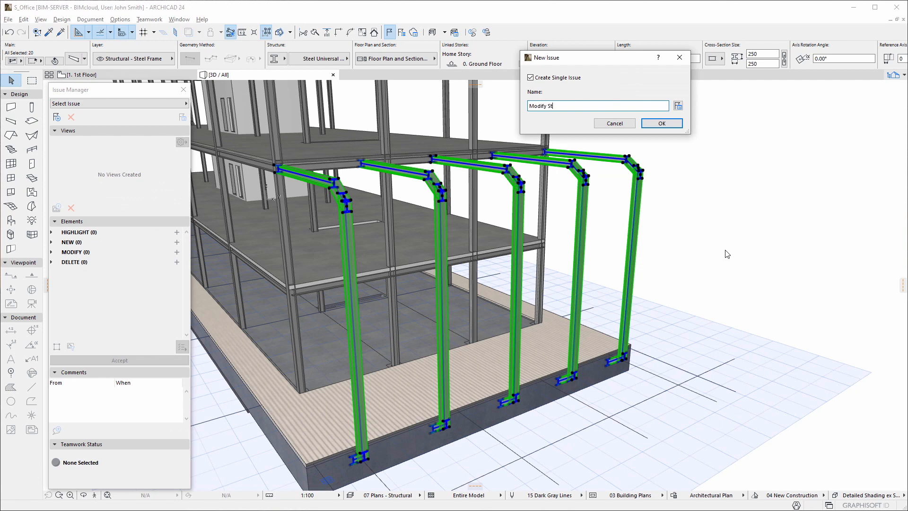
{"action": "type", "text": "ructure"}
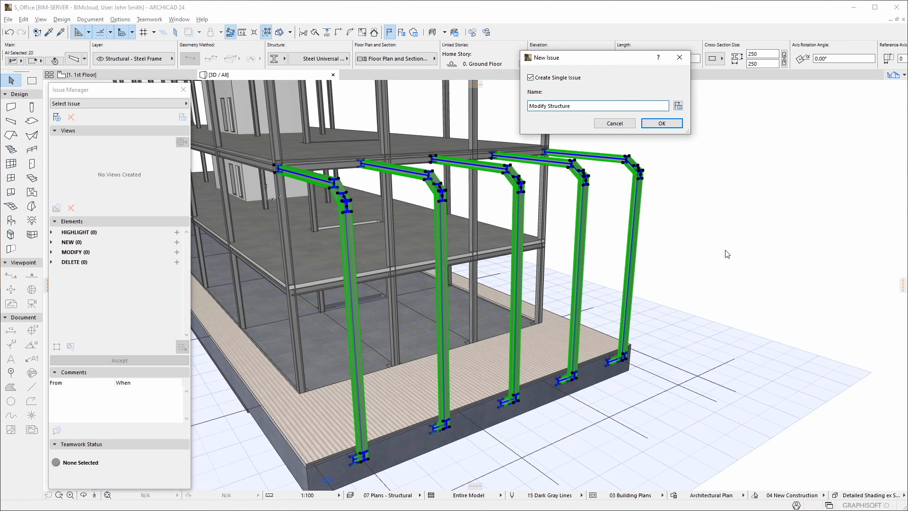
{"action": "left_click", "coordinate": [661, 123]}
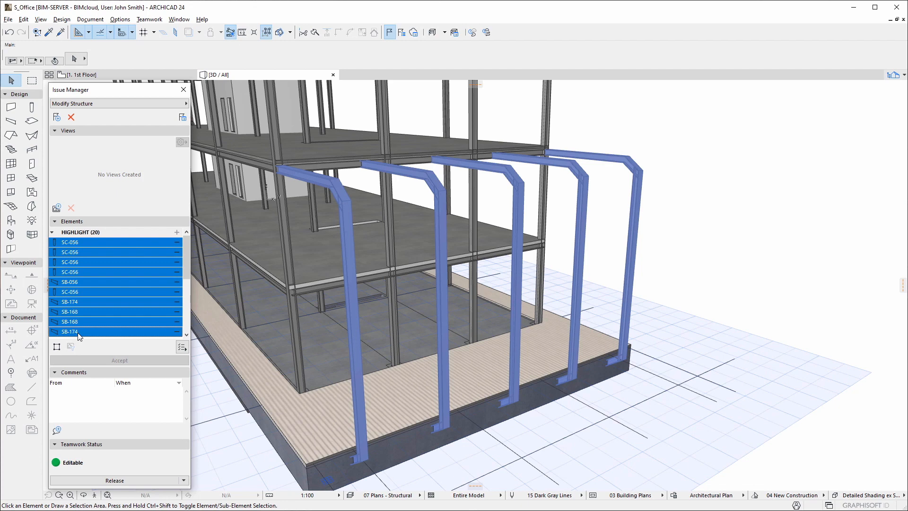
{"action": "left_click", "coordinate": [56, 207]}
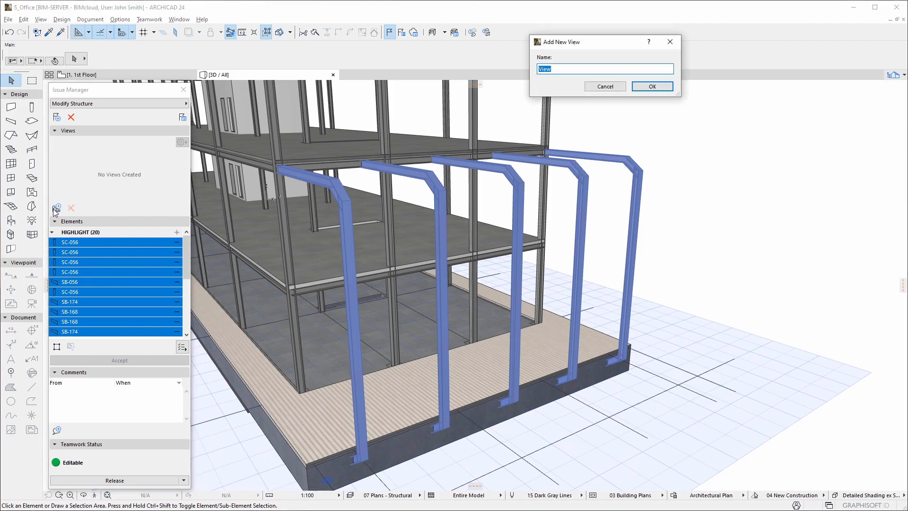
- Save 3D and 2D views to the issue, show them as medium images, and restore 3D
{"action": "type", "text": "3D"}
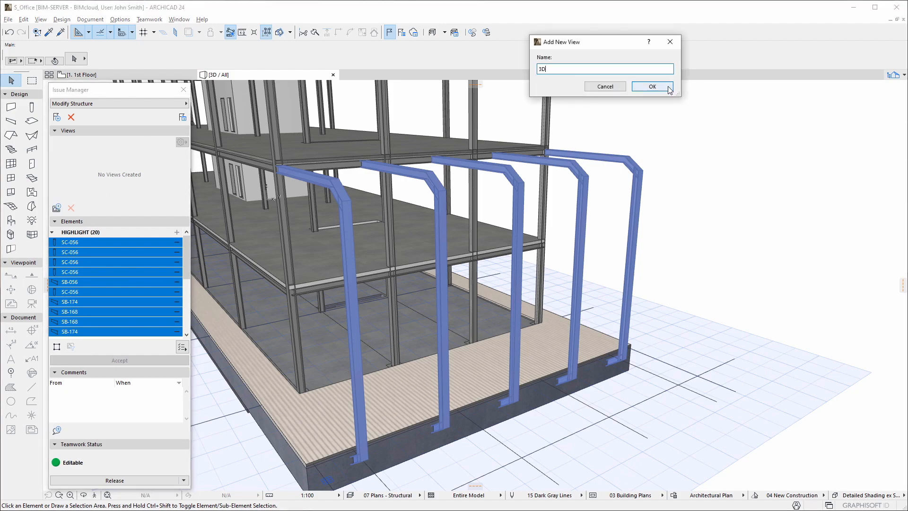
{"action": "left_click", "coordinate": [653, 87]}
{"action": "type", "text": "2"}
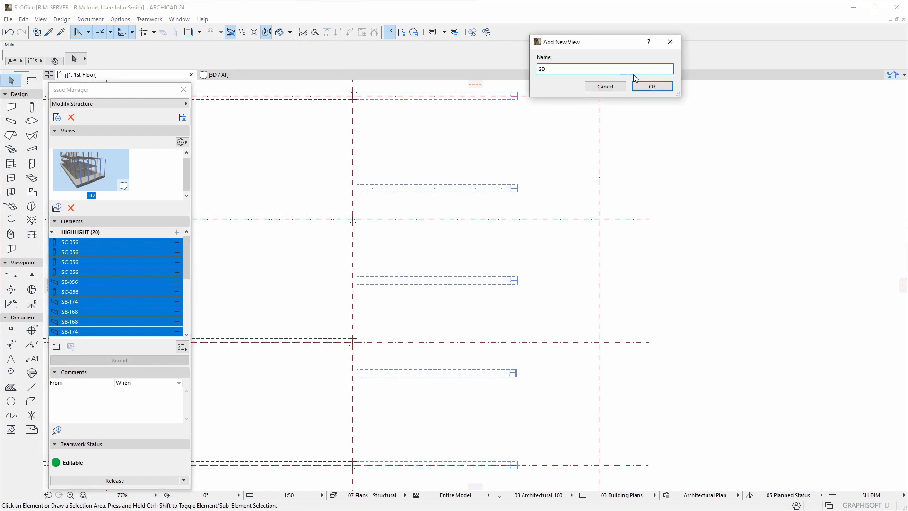
{"action": "left_click", "coordinate": [180, 142]}
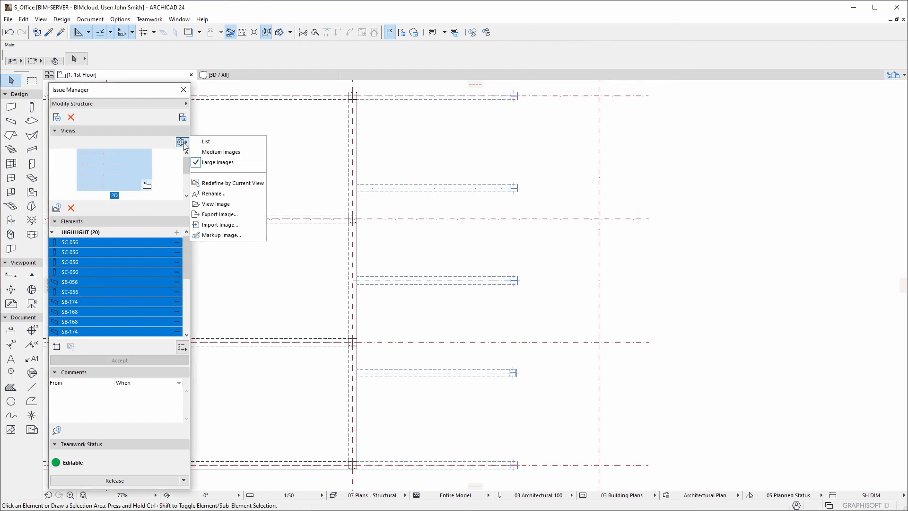
{"action": "left_click", "coordinate": [219, 152]}
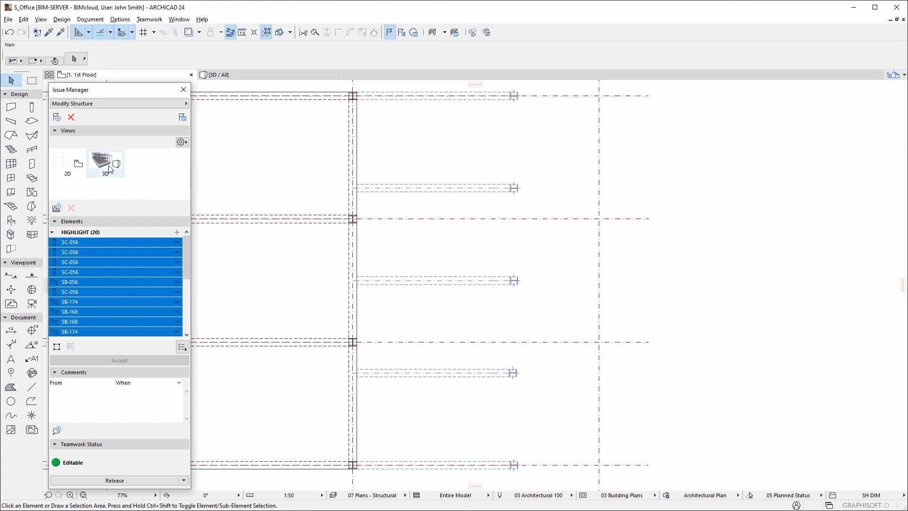
{"action": "double_click", "coordinate": [105, 160]}
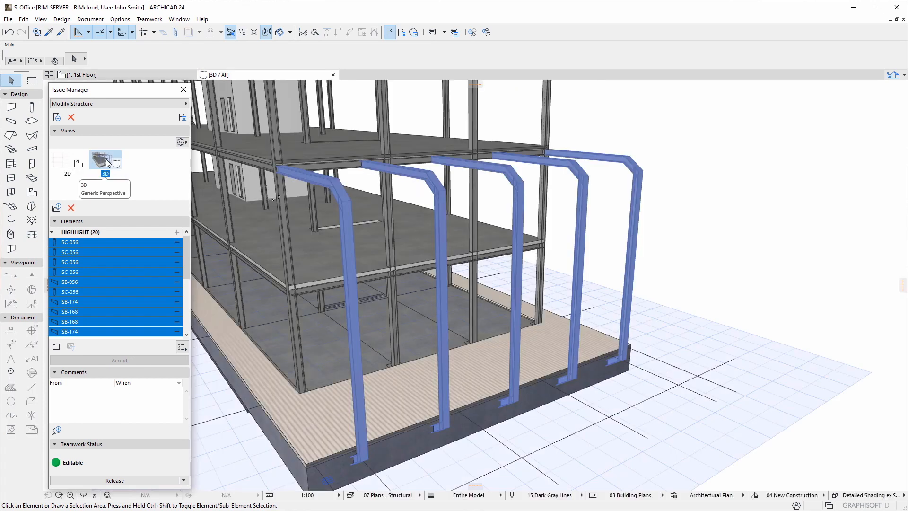
{"action": "mouse_move", "coordinate": [109, 459]}
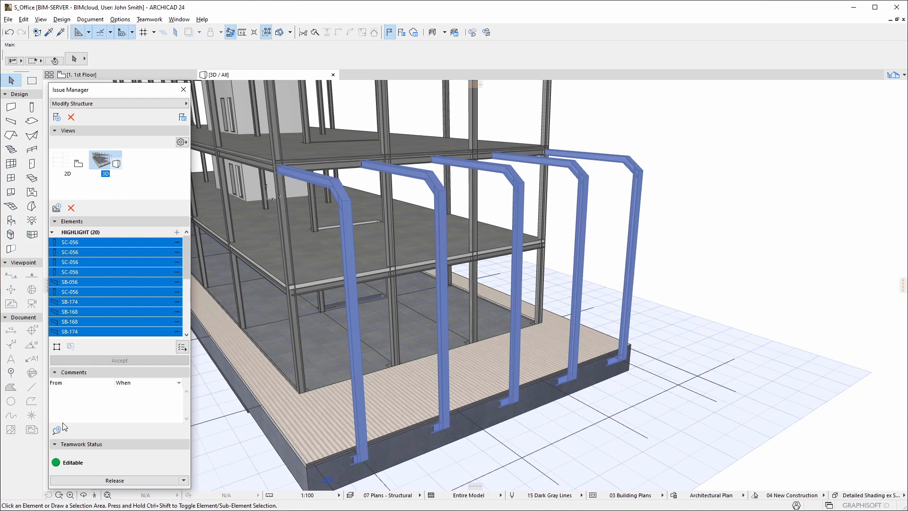
- Post the comment 'We should have 7 Steel Frames at 2 m intervals instead of 5'
{"action": "left_click", "coordinate": [56, 429]}
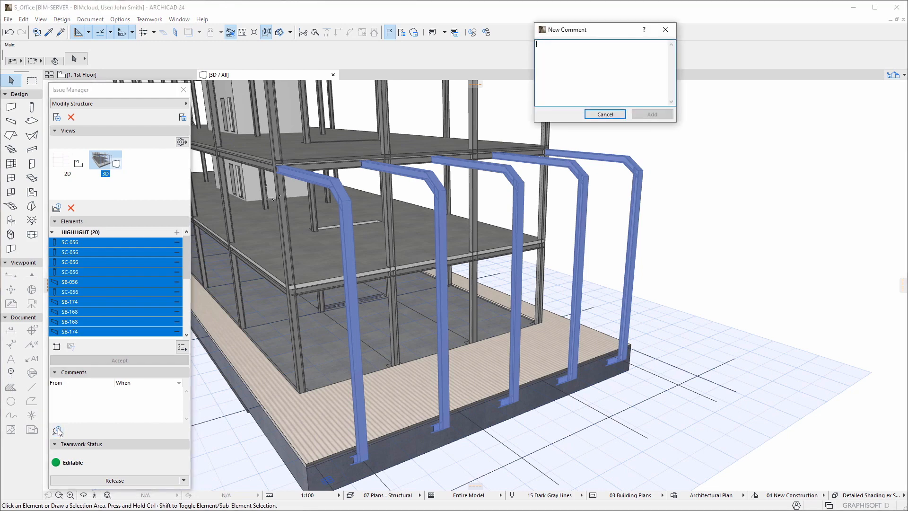
{"action": "type", "text": "We should have 7 Steel Frames at 2 m intervals instead of 5"}
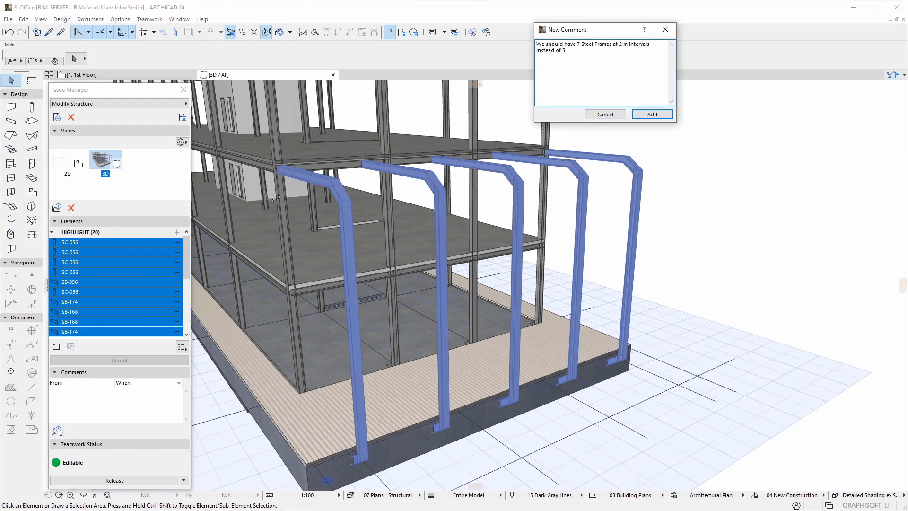
{"action": "left_click", "coordinate": [653, 114]}
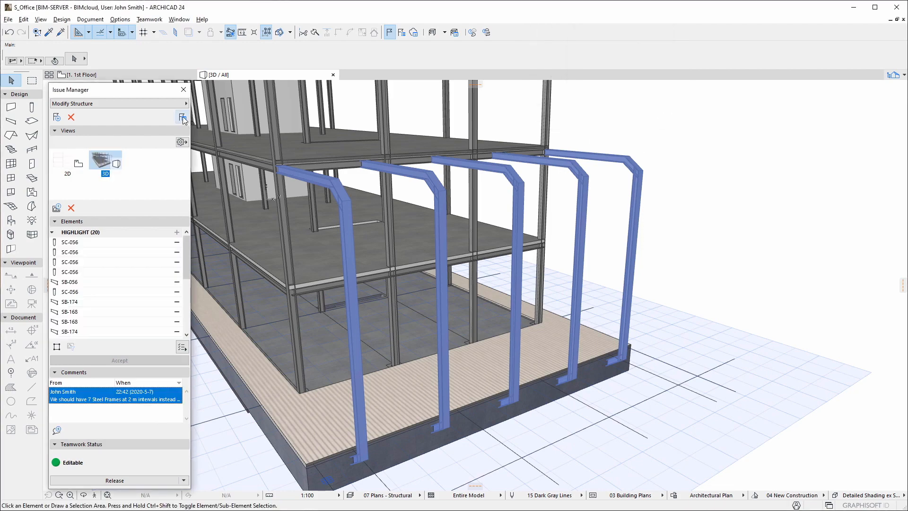
- Scroll through the Modify Structure issue's change history, then close its details window
{"action": "left_click", "coordinate": [183, 116]}
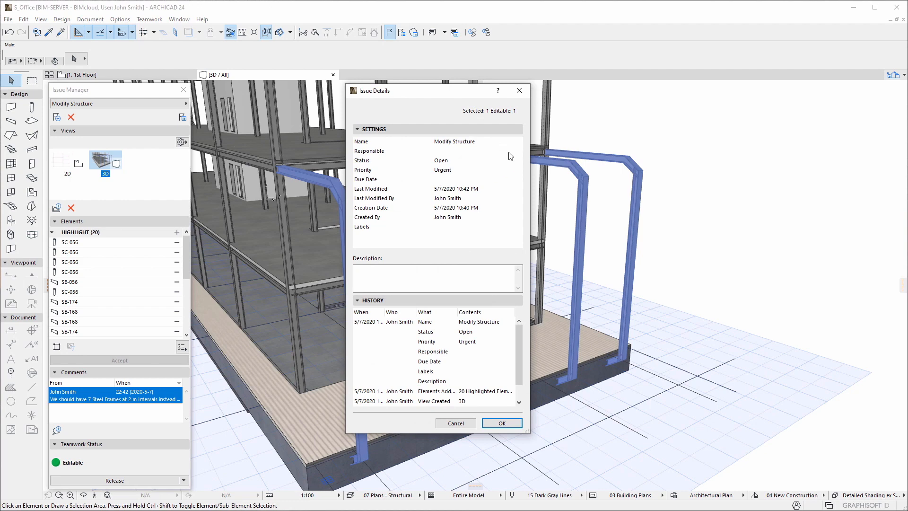
{"action": "mouse_move", "coordinate": [504, 235]}
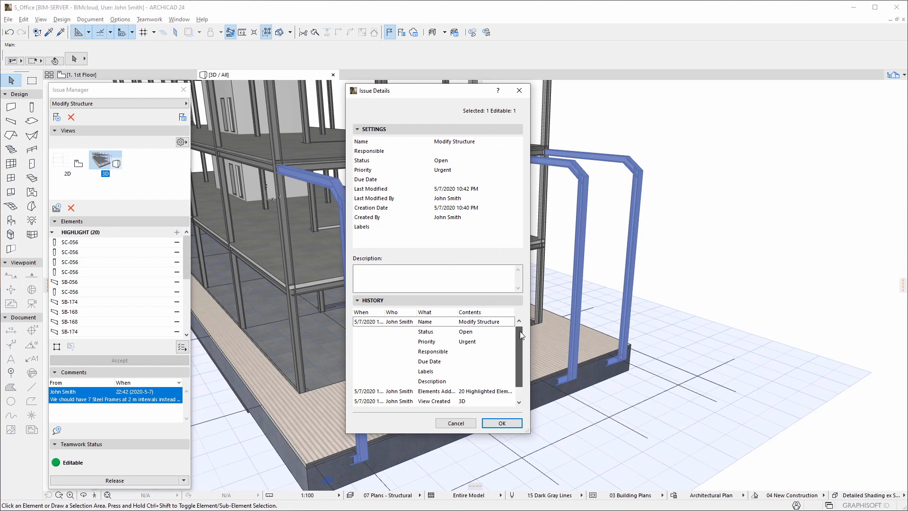
{"action": "scroll", "scroll_direction": "down", "scroll_amount": 3}
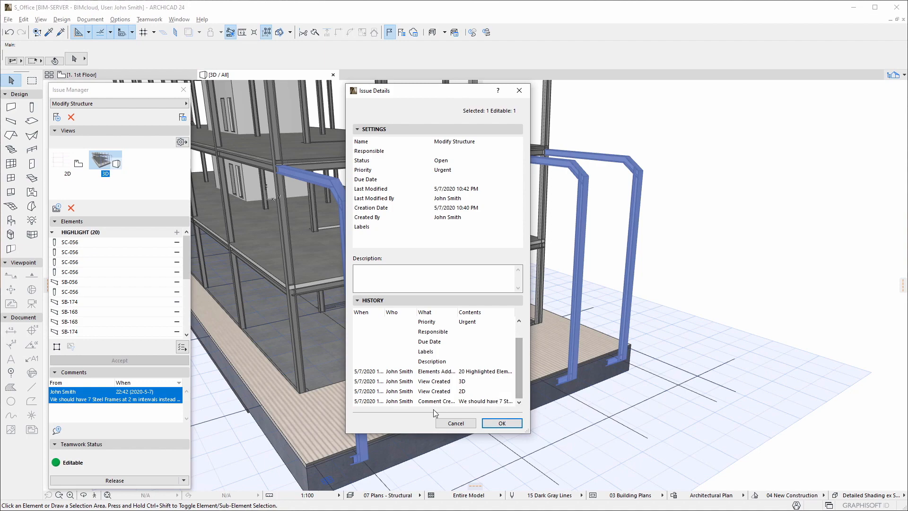
{"action": "left_click", "coordinate": [502, 423]}
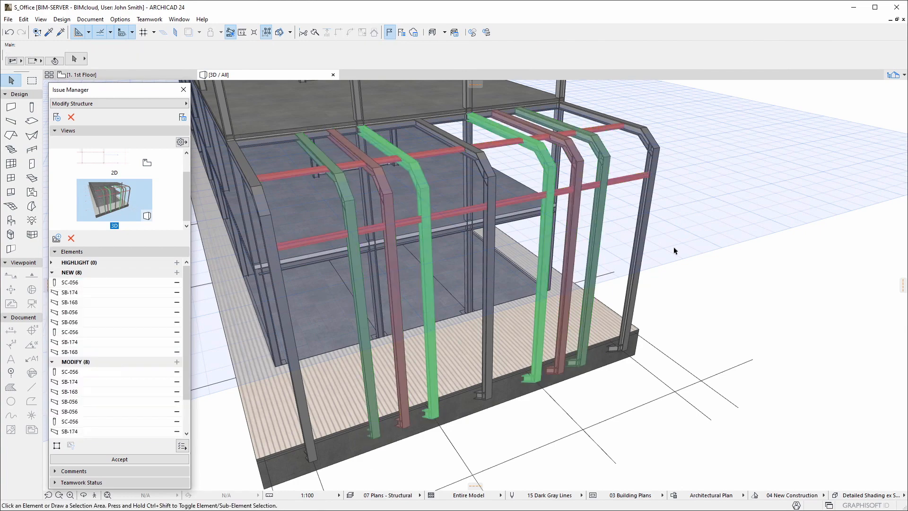
{"action": "mouse_move", "coordinate": [476, 77]}
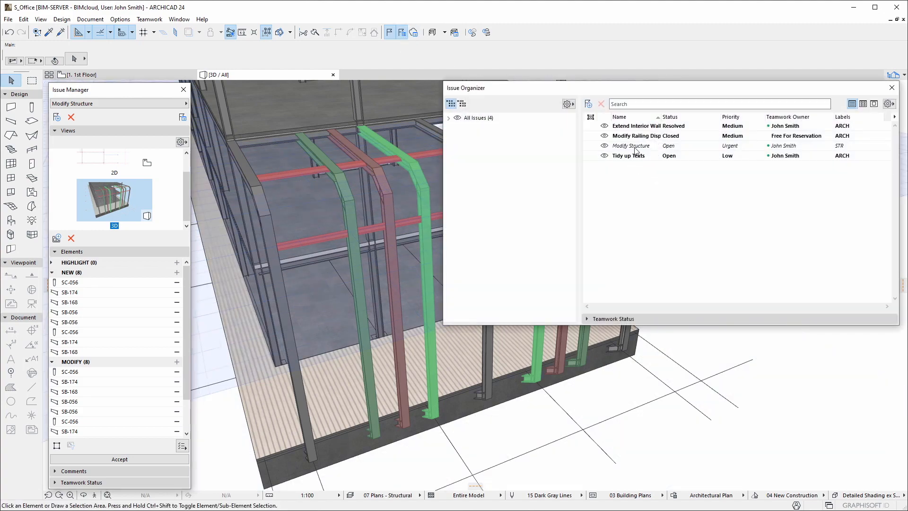
{"action": "left_click", "coordinate": [631, 145]}
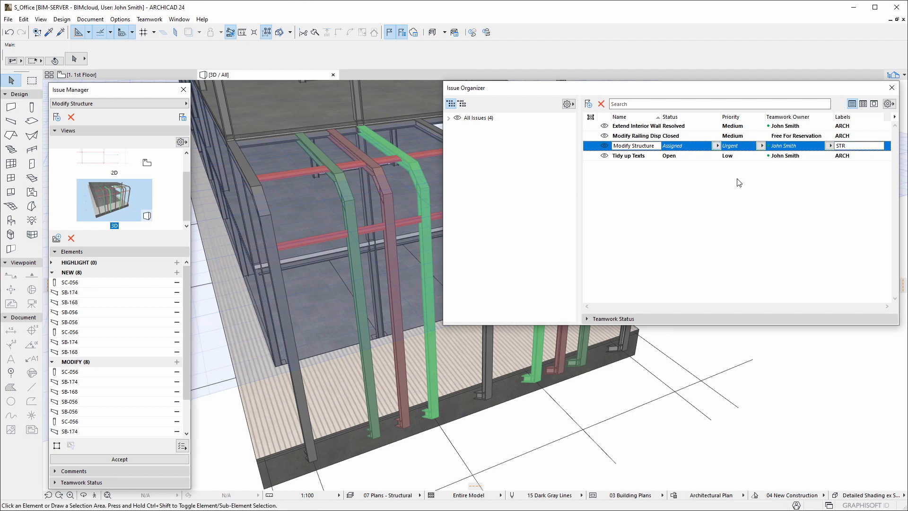
{"action": "right_click", "coordinate": [637, 145]}
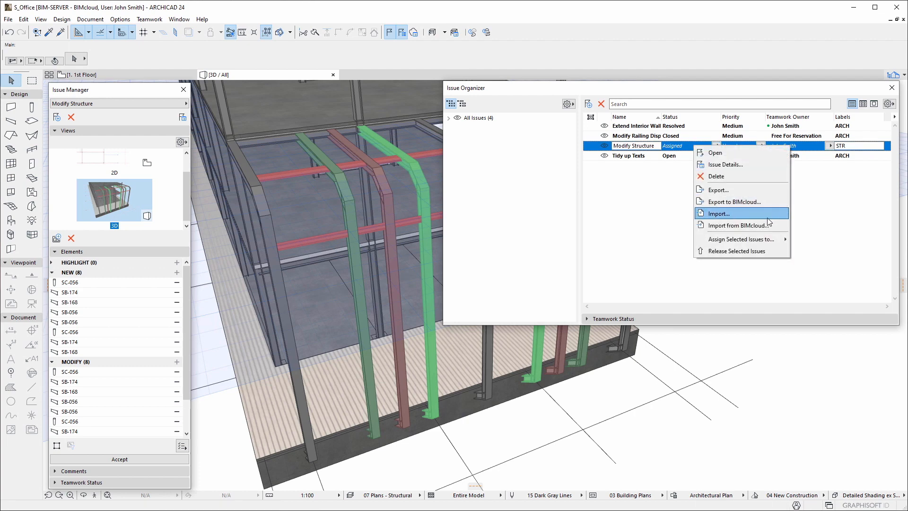
{"action": "mouse_move", "coordinate": [738, 239]}
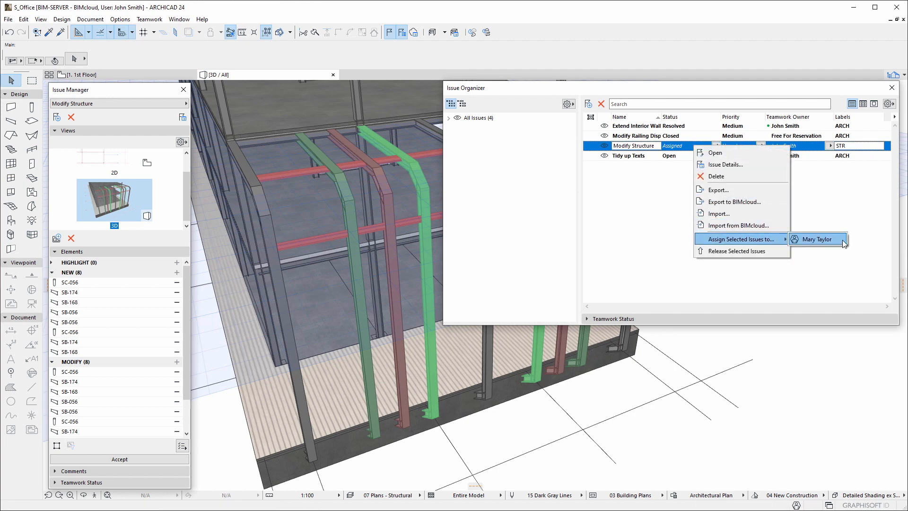
{"action": "left_click", "coordinate": [817, 238]}
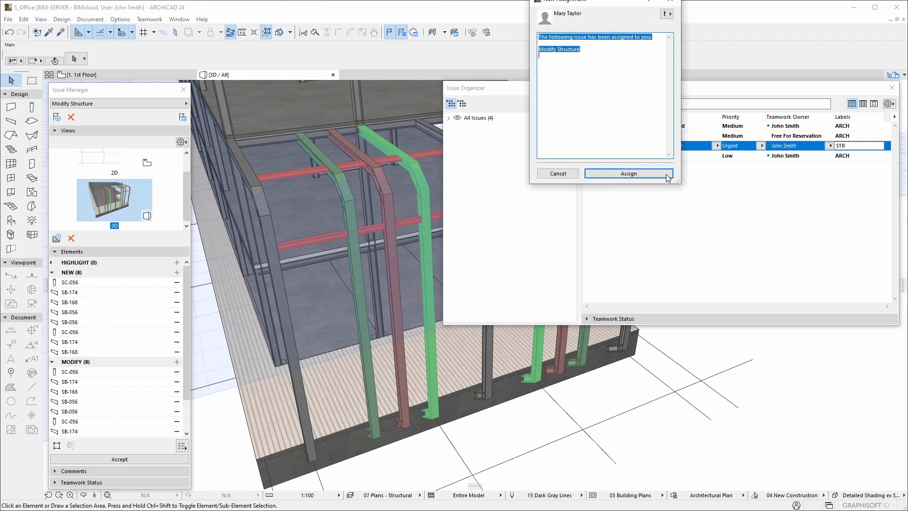
{"action": "left_click", "coordinate": [629, 174]}
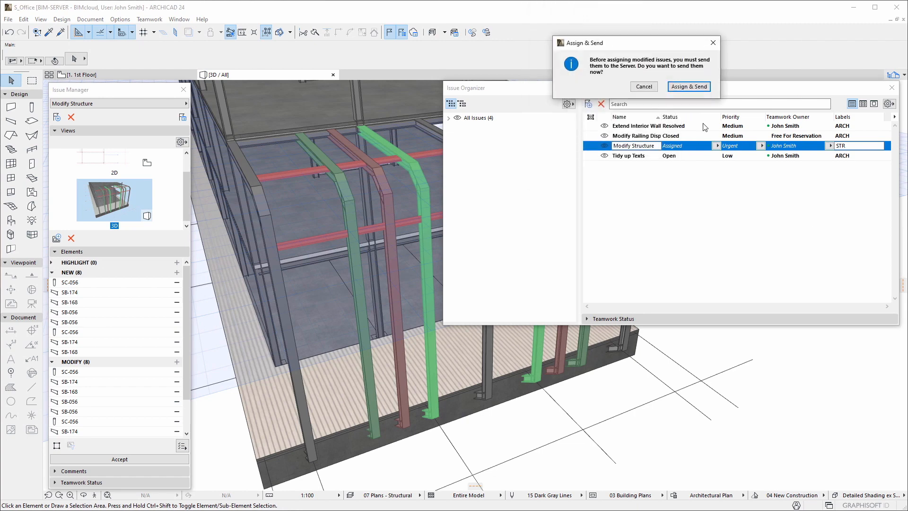
{"action": "left_click", "coordinate": [688, 86]}
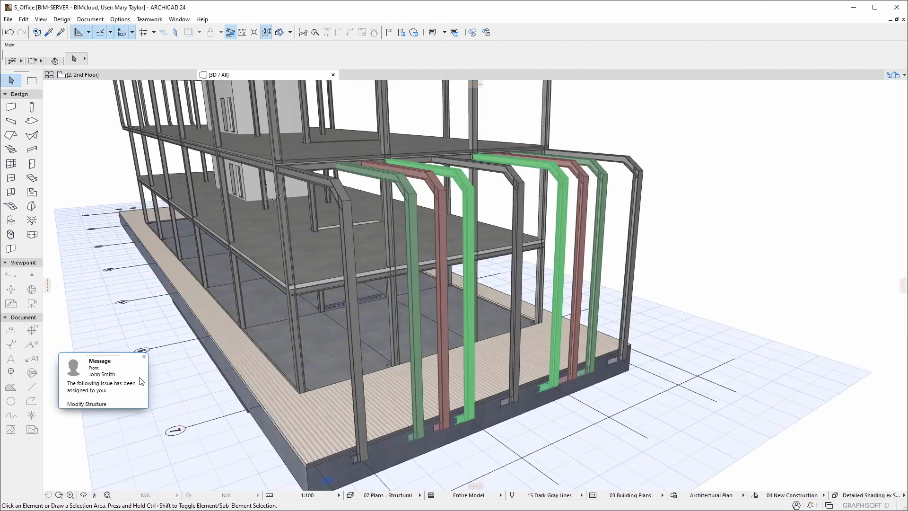
{"action": "mouse_move", "coordinate": [122, 400]}
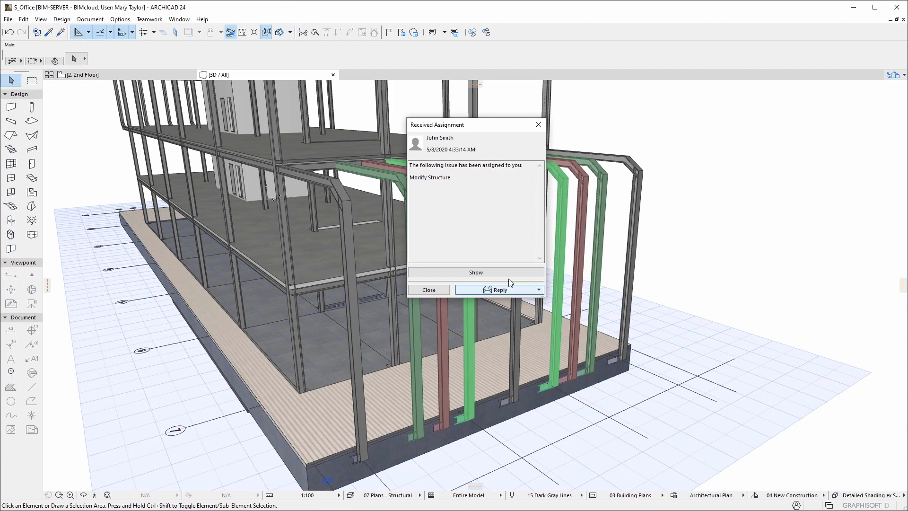
- Receive the assignment from the server and open the Modify Structure issue
{"action": "left_click", "coordinate": [476, 272]}
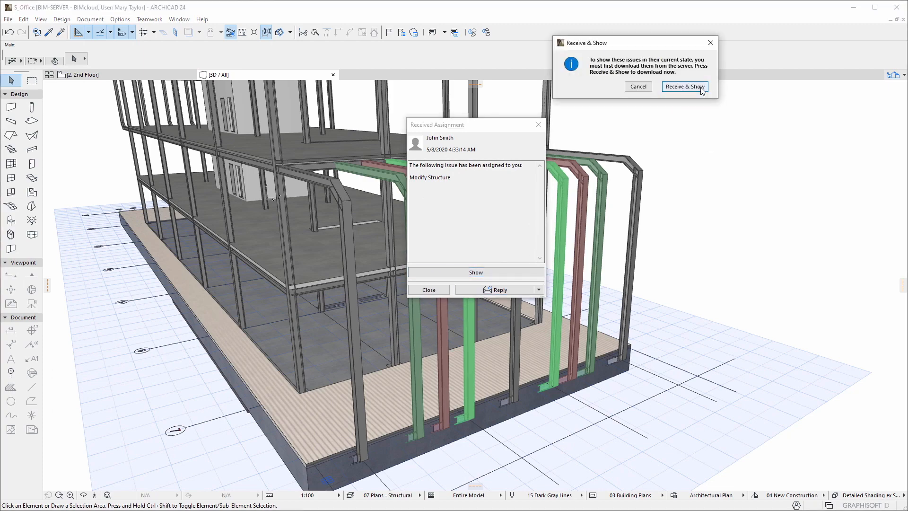
{"action": "left_click", "coordinate": [685, 86]}
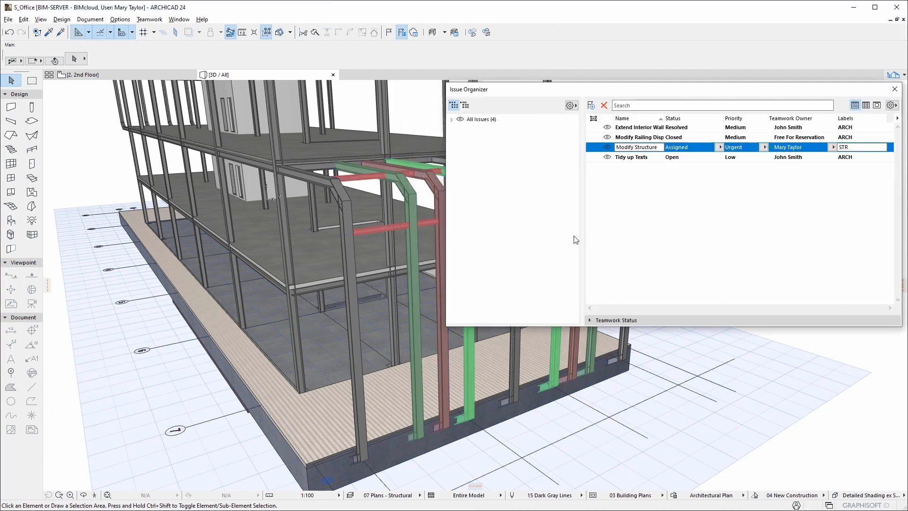
{"action": "double_click", "coordinate": [638, 147]}
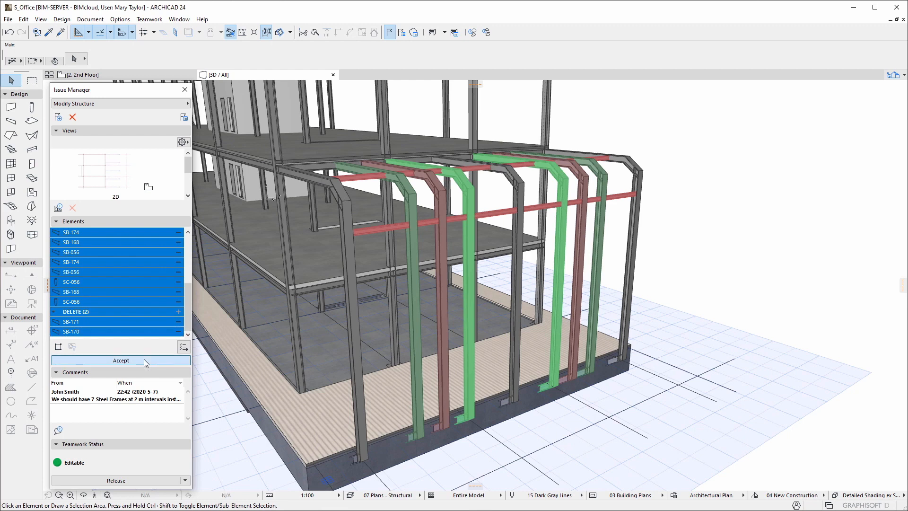
- Accept the proposed changes for the sixteen steel frame elements
{"action": "left_click", "coordinate": [120, 360]}
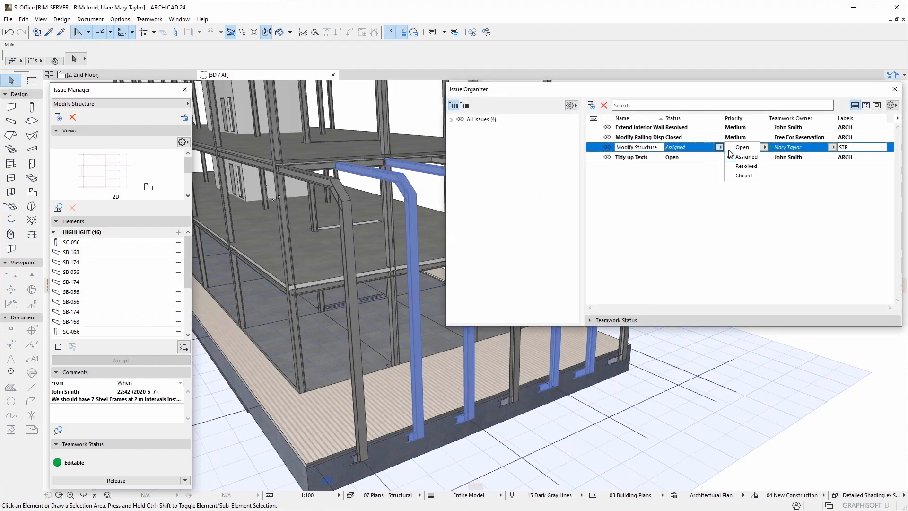
- Set Modify Structure's status to Closed and reselect it to refresh its details
{"action": "left_click", "coordinate": [744, 175]}
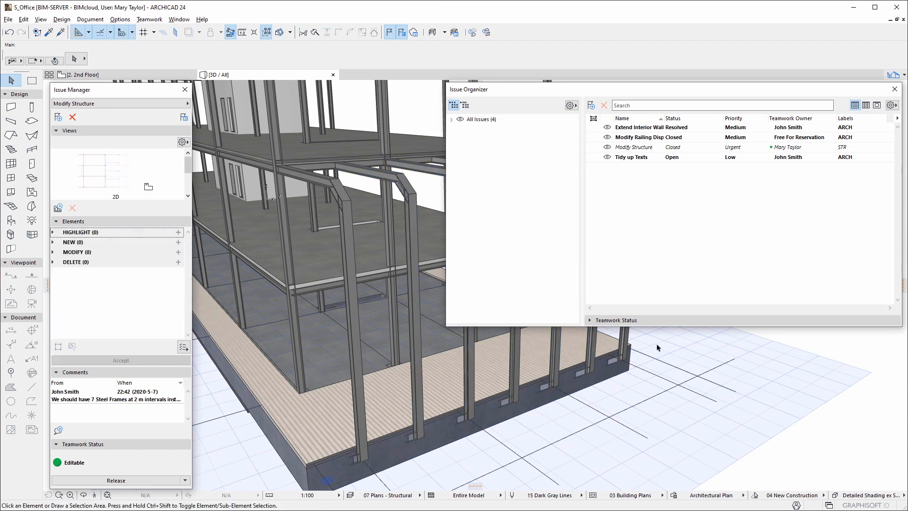
{"action": "left_click", "coordinate": [649, 137]}
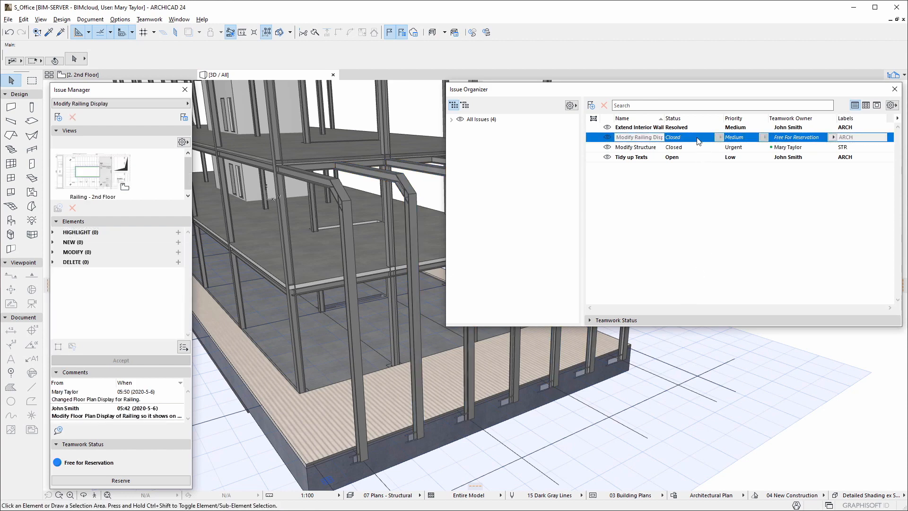
{"action": "left_click", "coordinate": [636, 147]}
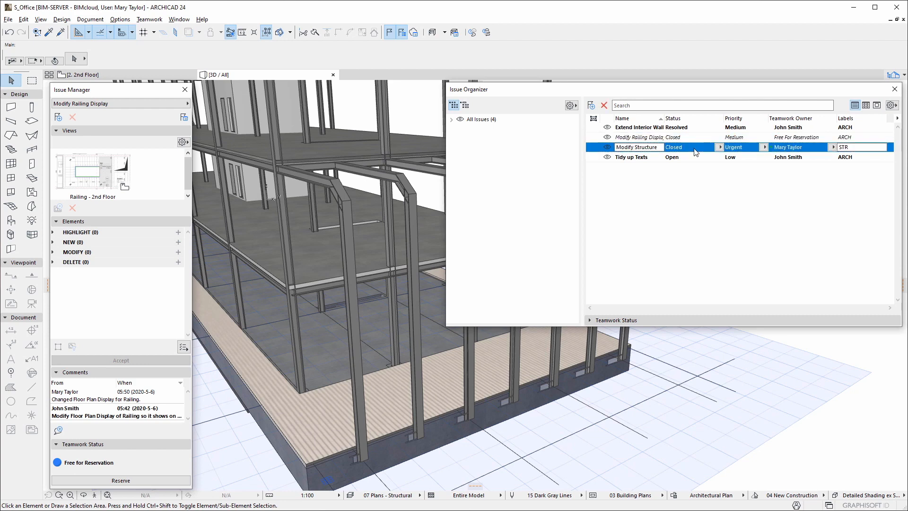
{"action": "left_click", "coordinate": [639, 146]}
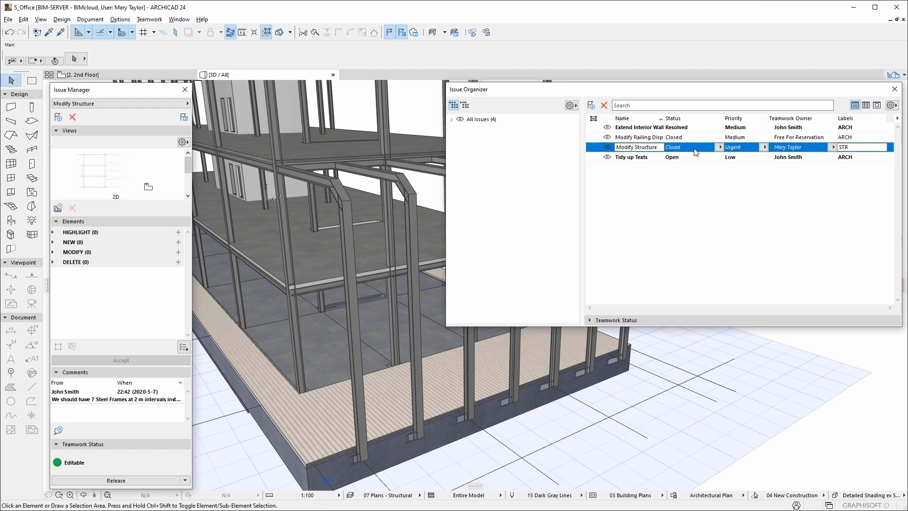
{"action": "left_click", "coordinate": [451, 119]}
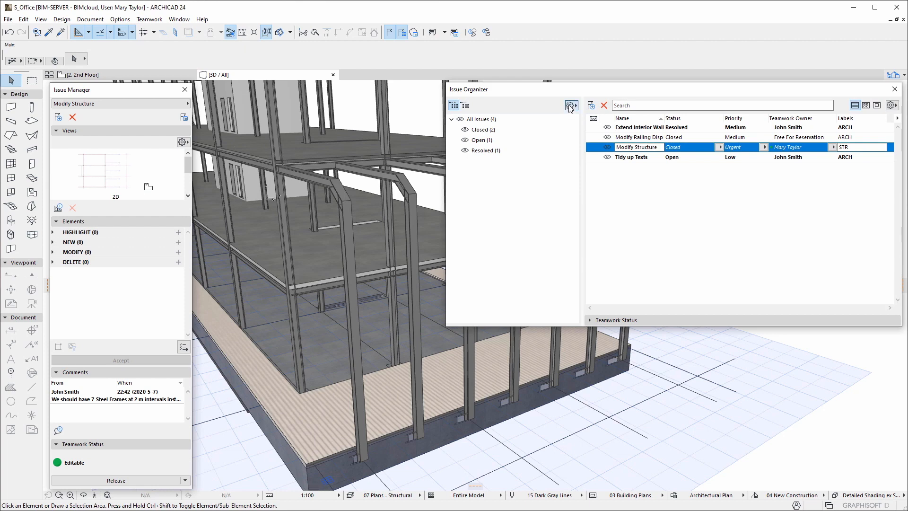
- Group issues by Status and Priority and expand the Open and Closed groups
{"action": "left_click", "coordinate": [570, 105]}
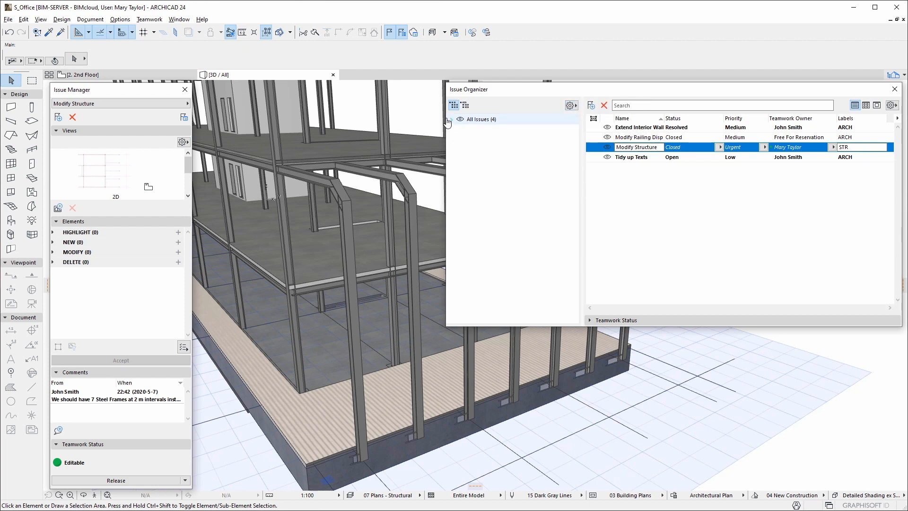
{"action": "left_click", "coordinate": [451, 119]}
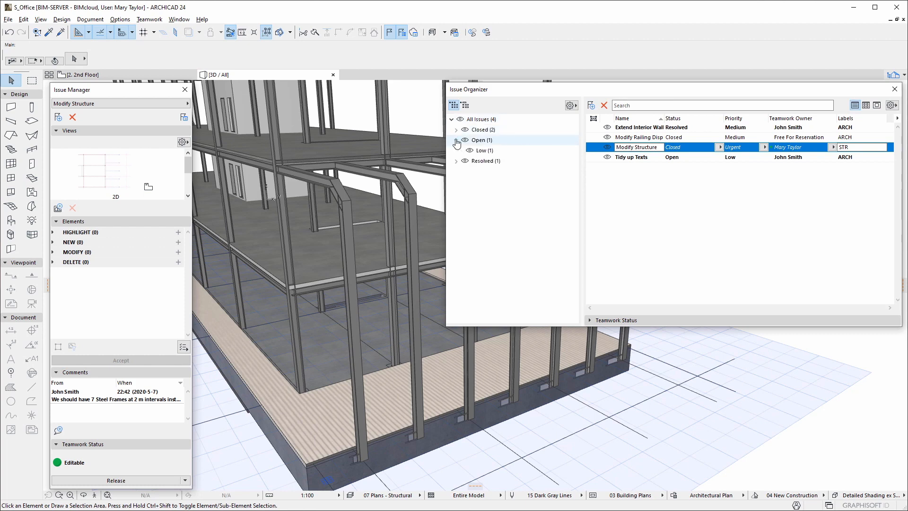
{"action": "left_click", "coordinate": [456, 130]}
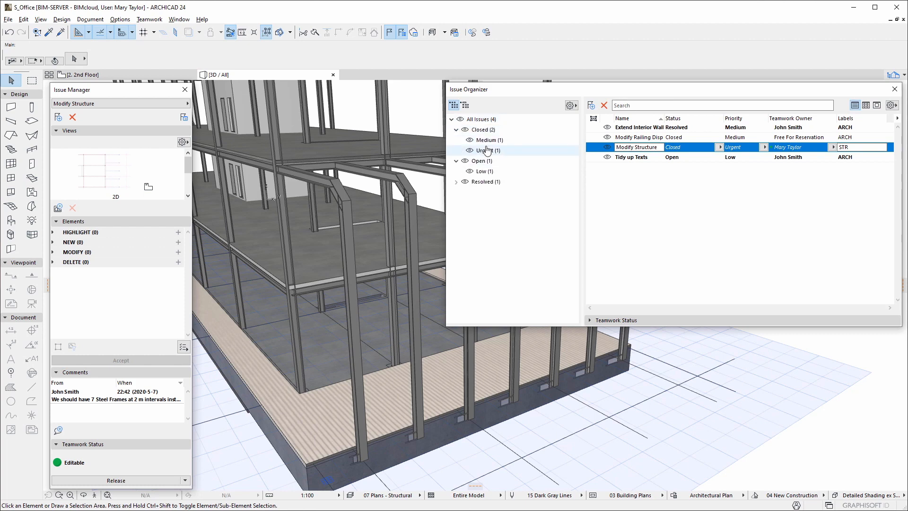
- Browse the Urgent and Resolved groups, then list all Closed issues
{"action": "left_click", "coordinate": [485, 150]}
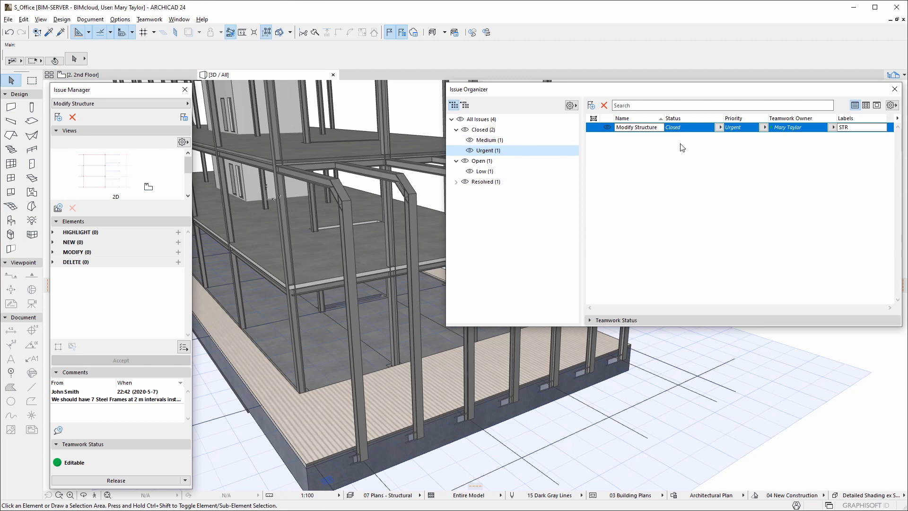
{"action": "left_click", "coordinate": [486, 181]}
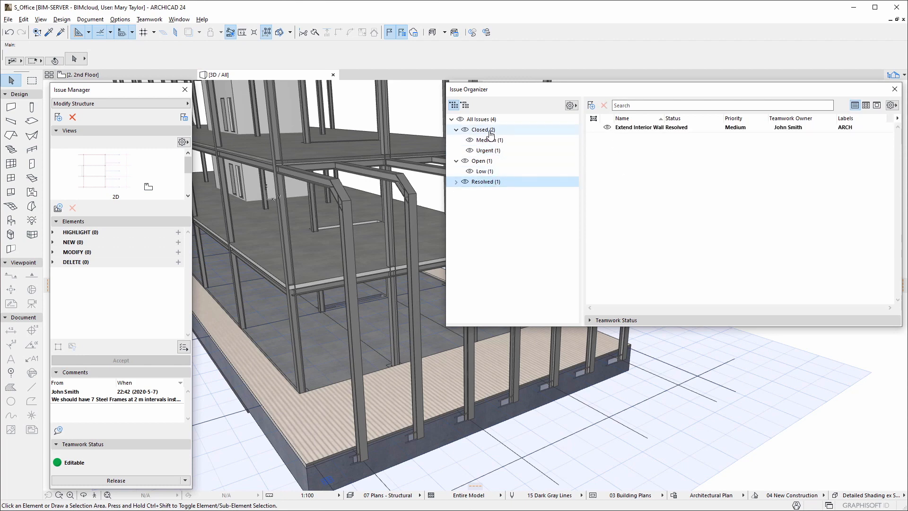
{"action": "left_click", "coordinate": [480, 129]}
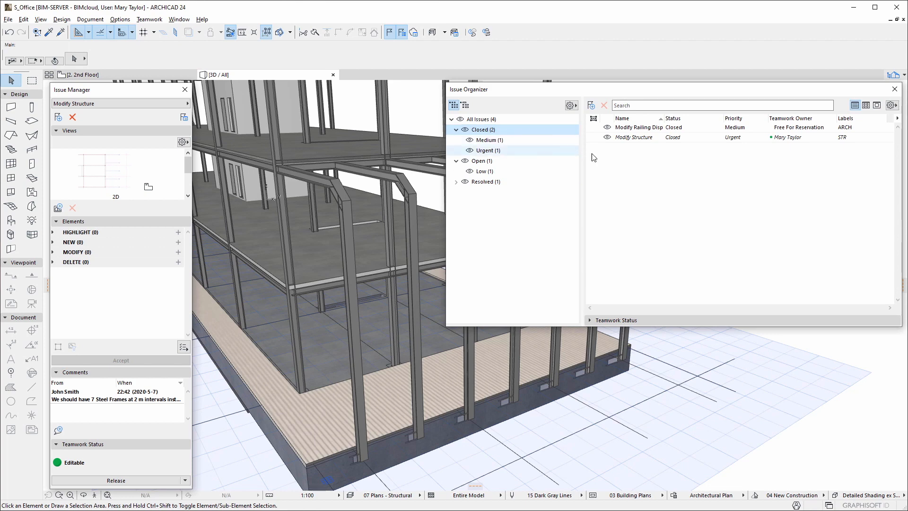